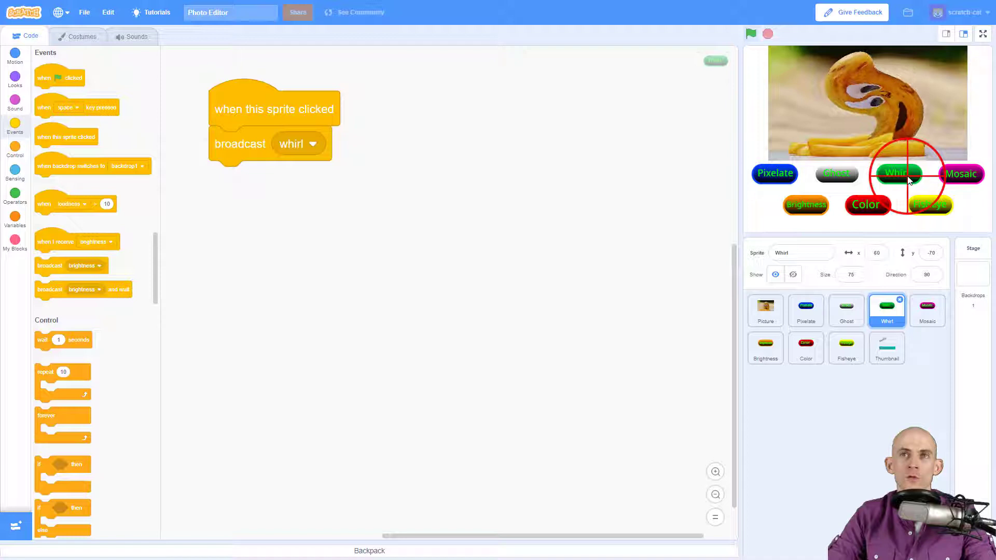
Wrap the Whirl sprite's 'broadcast whirl' in a 'repeat until not' loop.
{"action": "left_click", "coordinate": [897, 173]}
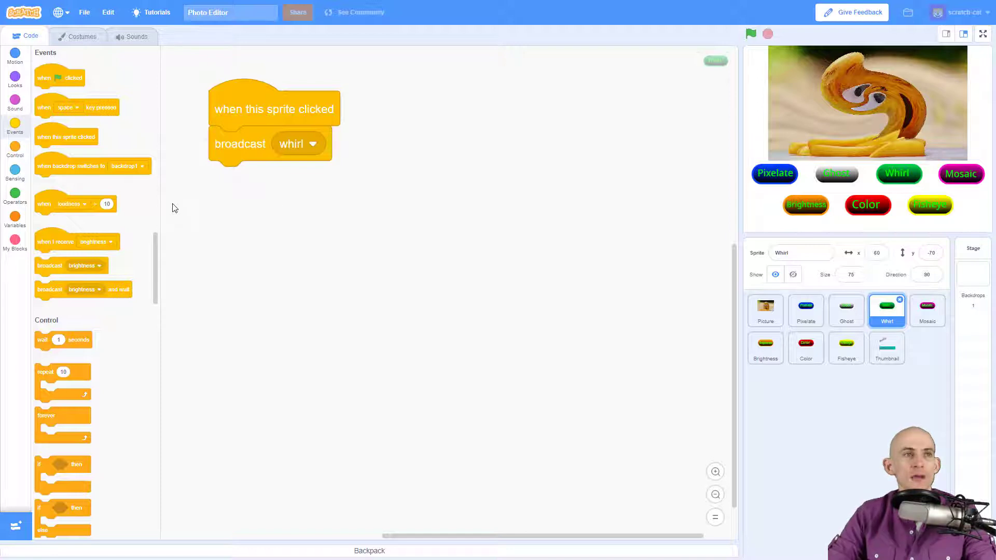
{"action": "scroll", "scroll_direction": "down", "scroll_amount": 3}
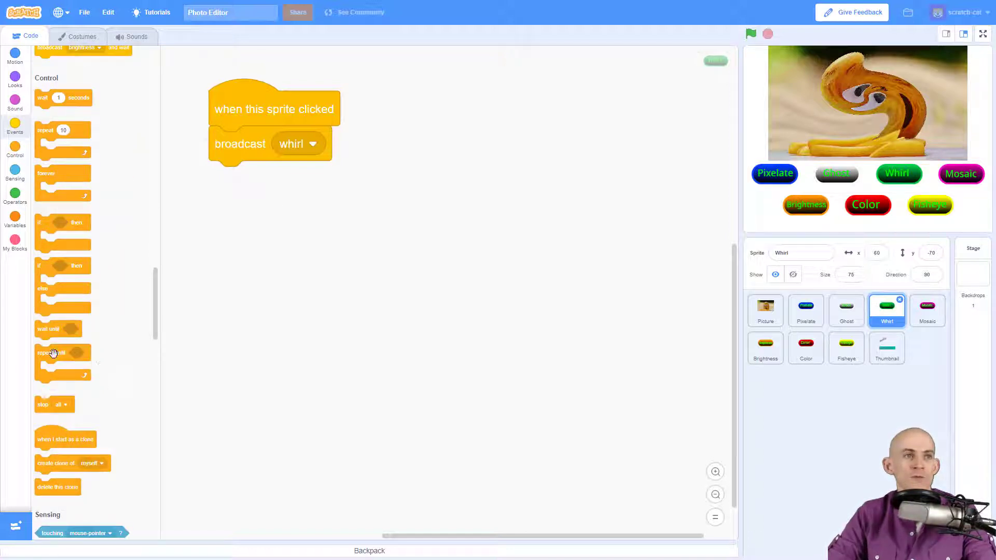
{"action": "left_click_drag", "start_coordinate": [57, 354], "coordinate": [240, 298]}
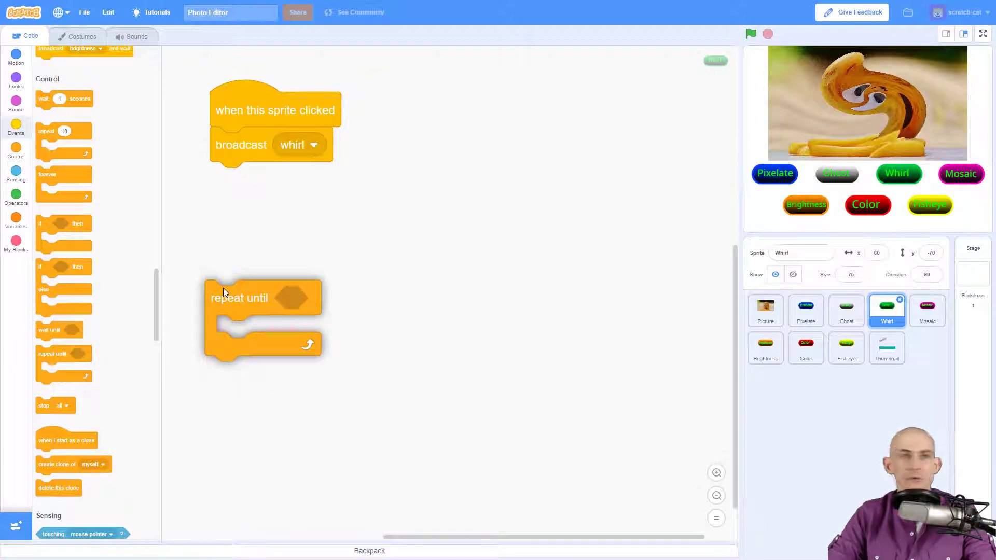
{"action": "left_click_drag", "start_coordinate": [240, 298], "coordinate": [245, 139]}
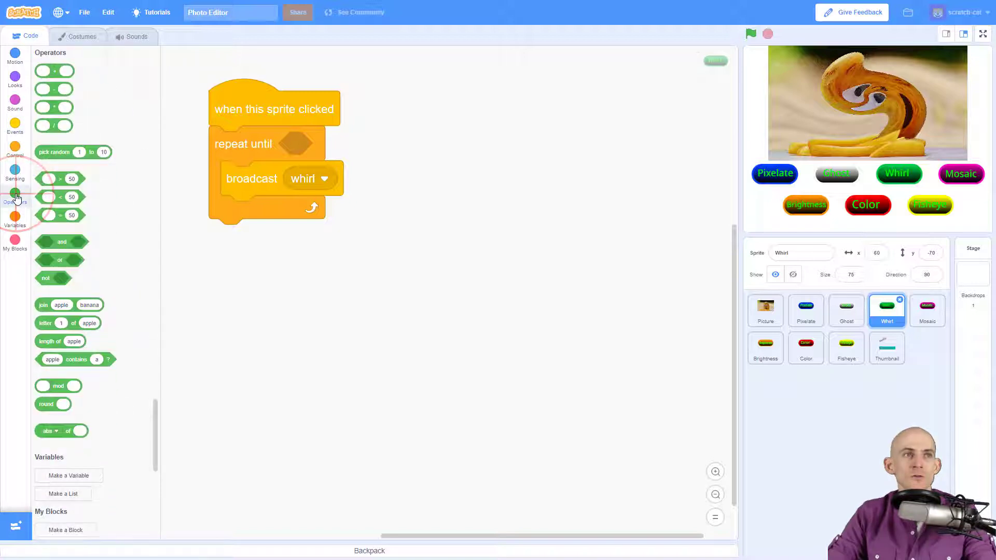
{"action": "mouse_move", "coordinate": [48, 277]}
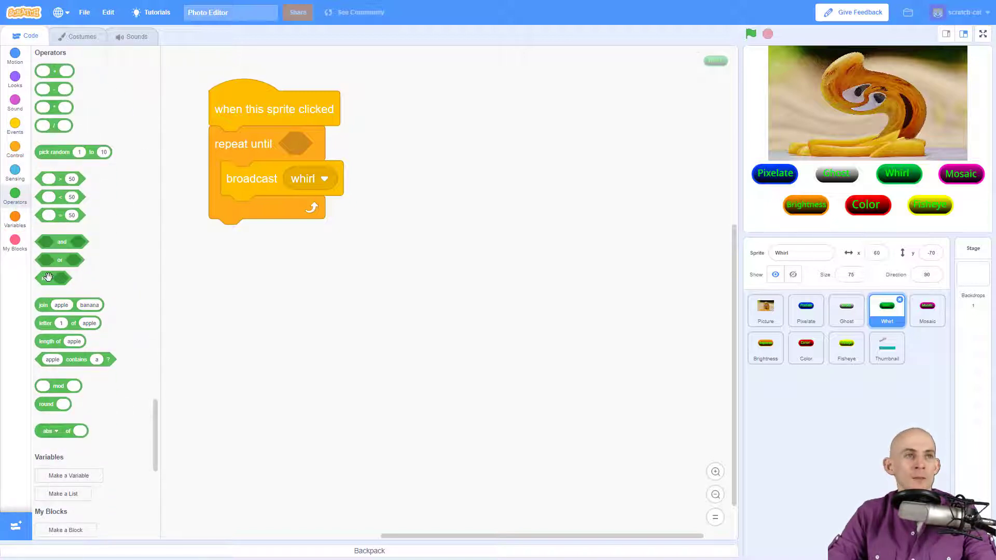
{"action": "left_click_drag", "start_coordinate": [48, 278], "coordinate": [312, 155]}
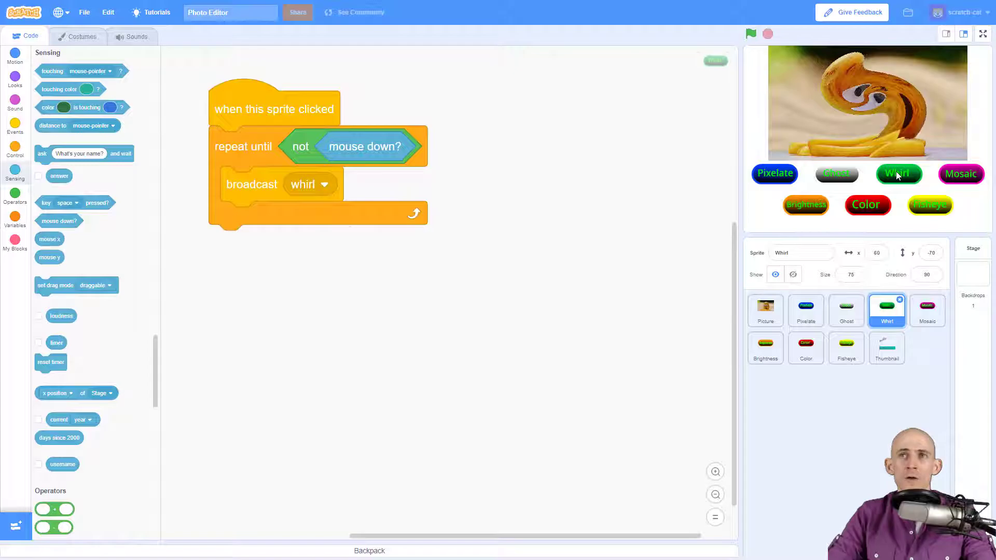
Hold the Whirl button in full-screen stage to spin the photo into a deep spiral.
{"action": "left_click", "coordinate": [982, 34]}
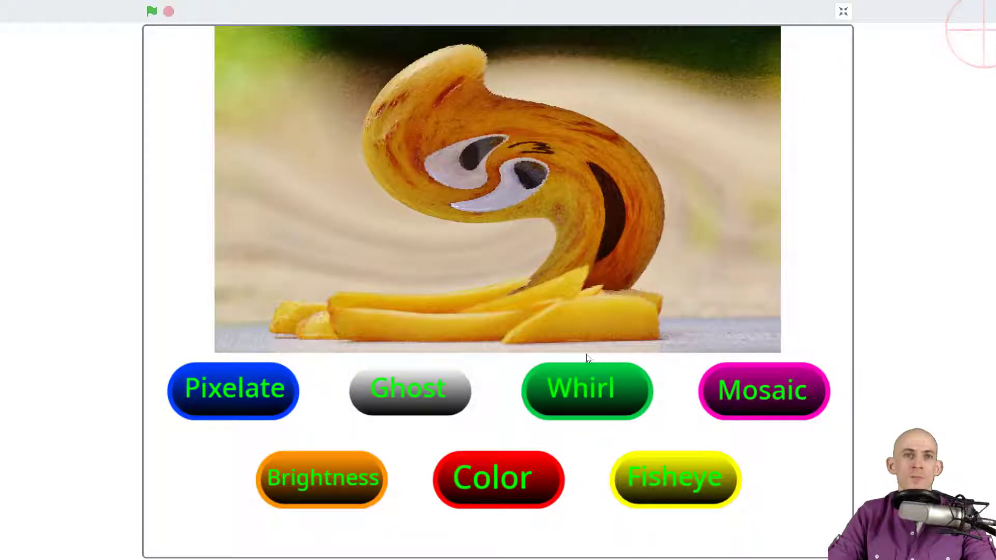
{"action": "left_click", "coordinate": [578, 390]}
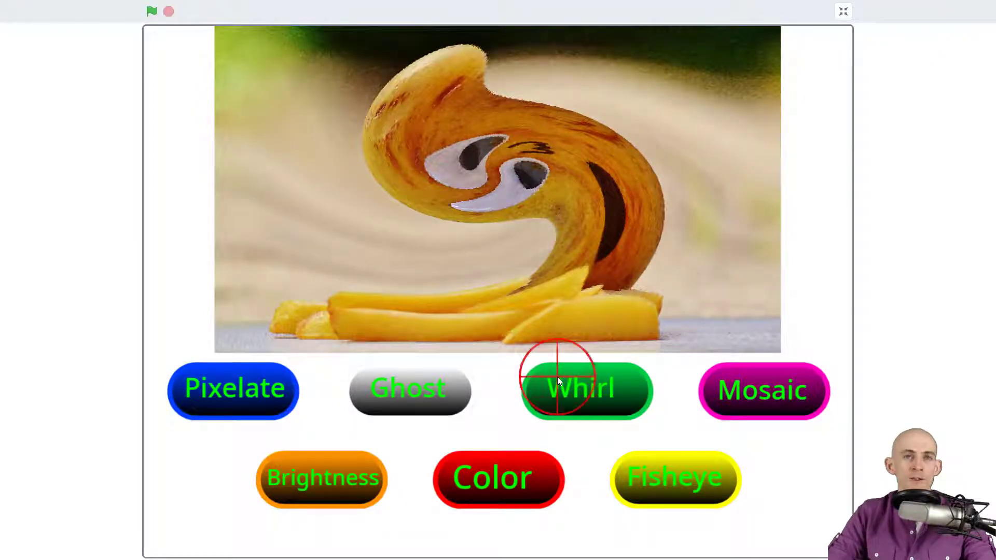
{"action": "left_click", "coordinate": [580, 390]}
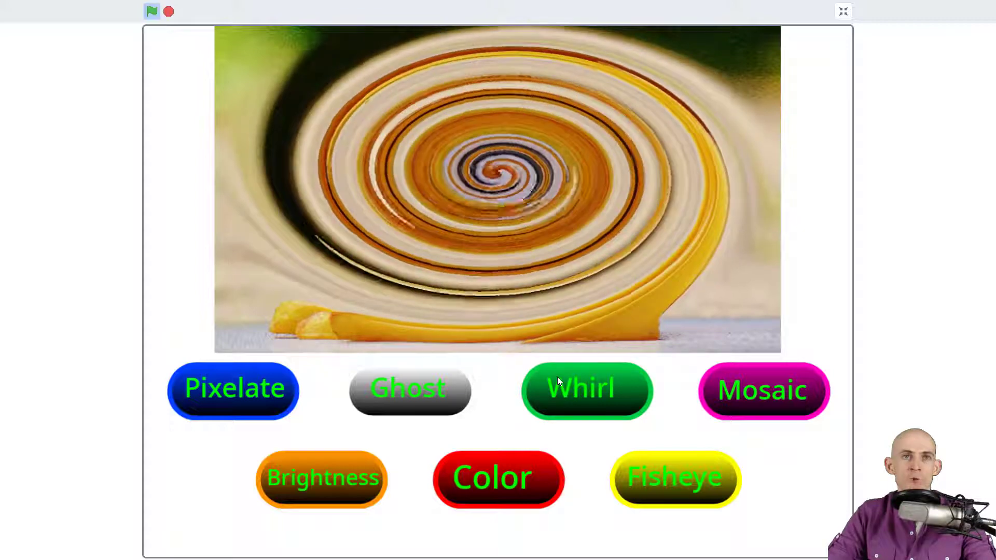
{"action": "left_click", "coordinate": [558, 374]}
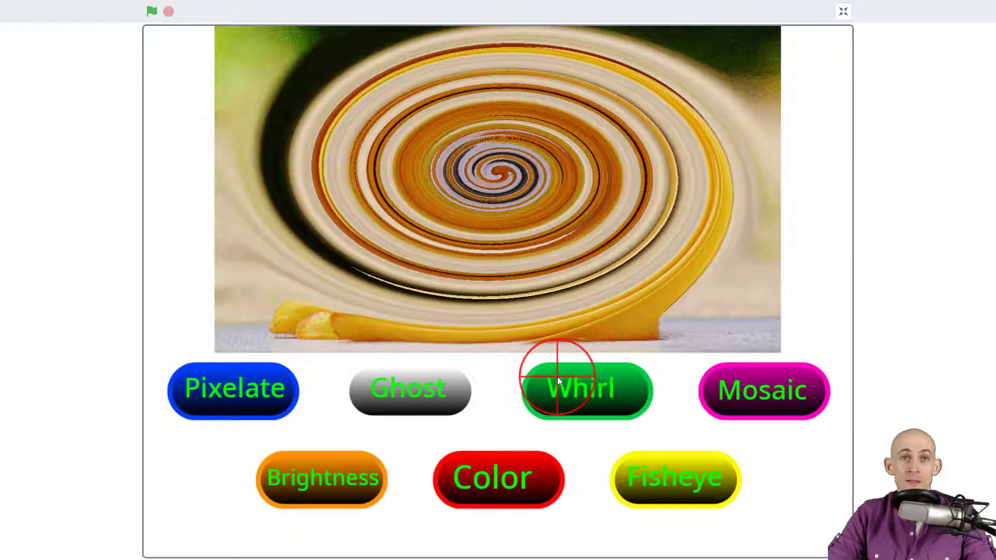
{"action": "left_click", "coordinate": [557, 382]}
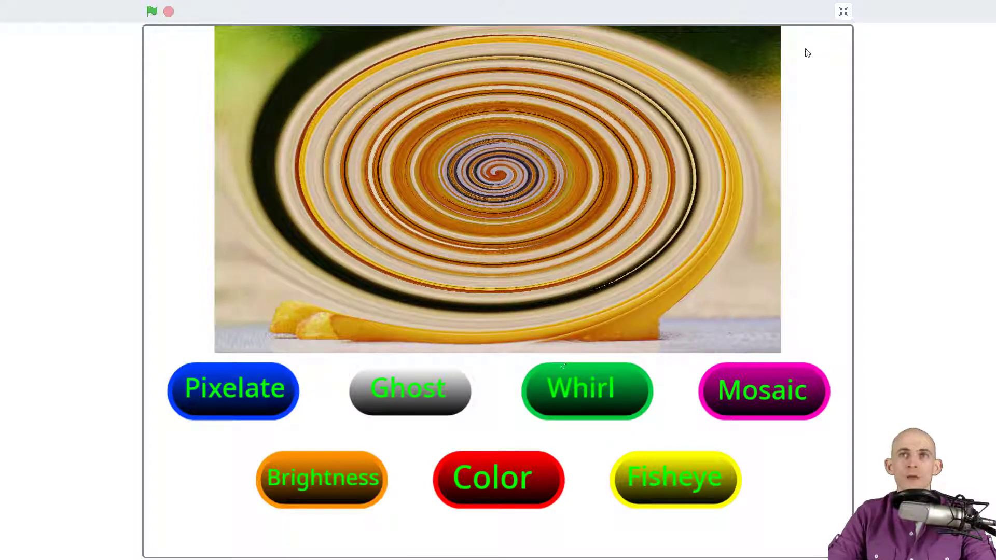
{"action": "left_click", "coordinate": [843, 11]}
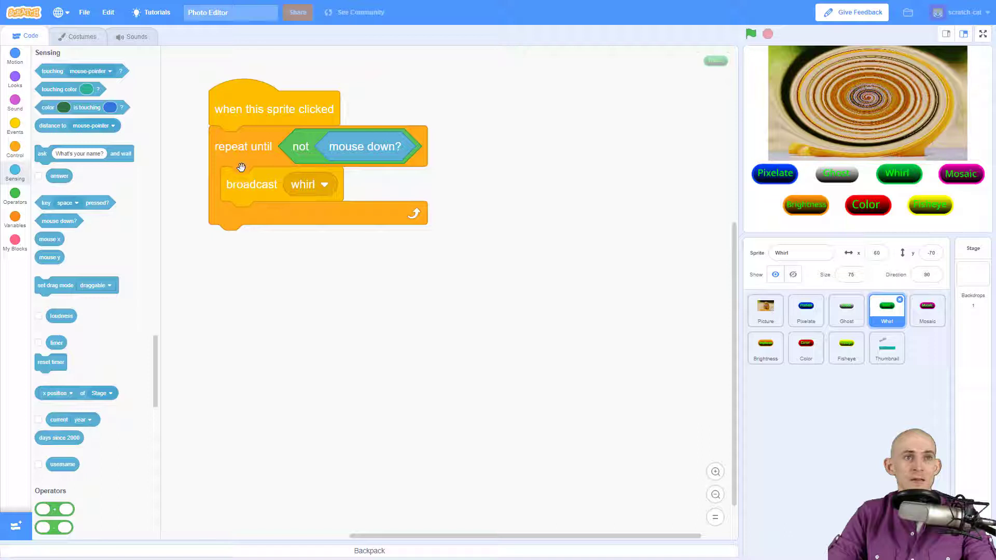
{"action": "mouse_move", "coordinate": [263, 155]}
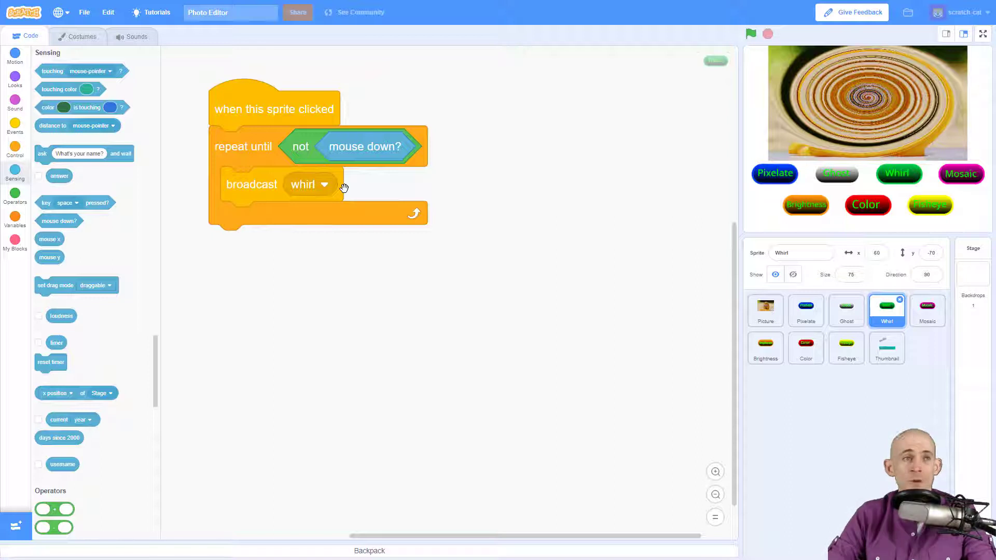
{"action": "mouse_move", "coordinate": [359, 162]}
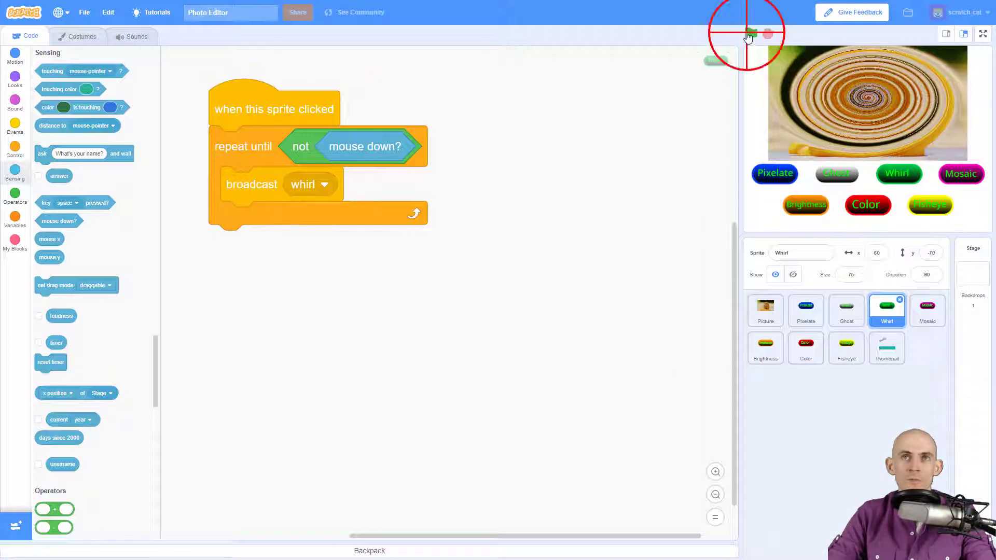
Click the green flag to reset the photo to the original image.
{"action": "left_click", "coordinate": [804, 348]}
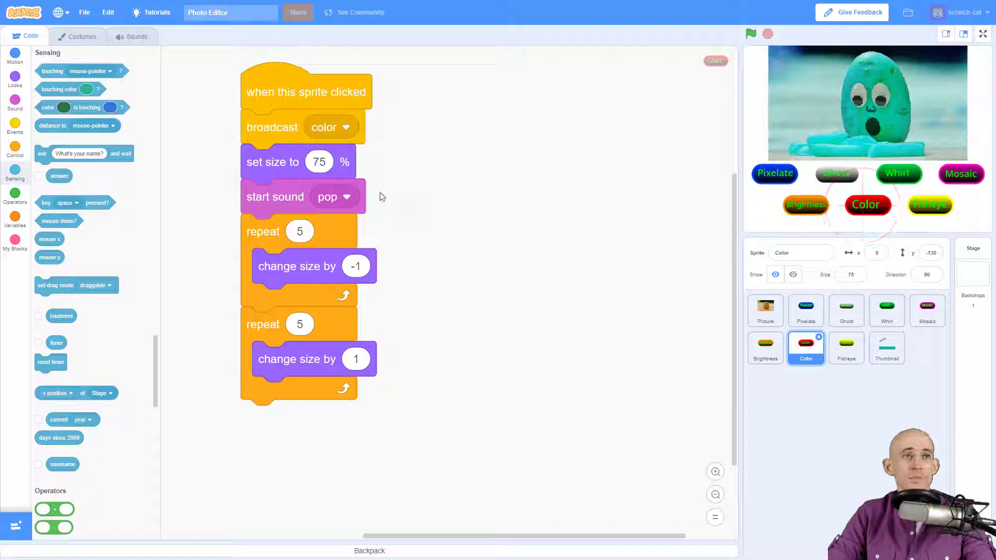
Wrap 'broadcast color' in 'repeat until not mouse down?' between the shrink and grow loops.
{"action": "left_click", "coordinate": [865, 204]}
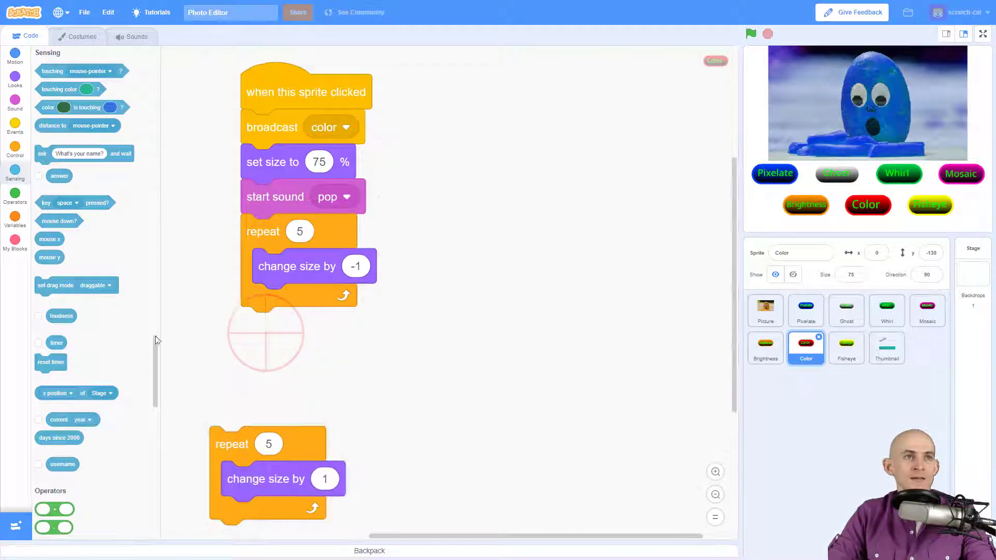
{"action": "left_click_drag", "start_coordinate": [272, 127], "coordinate": [430, 339]}
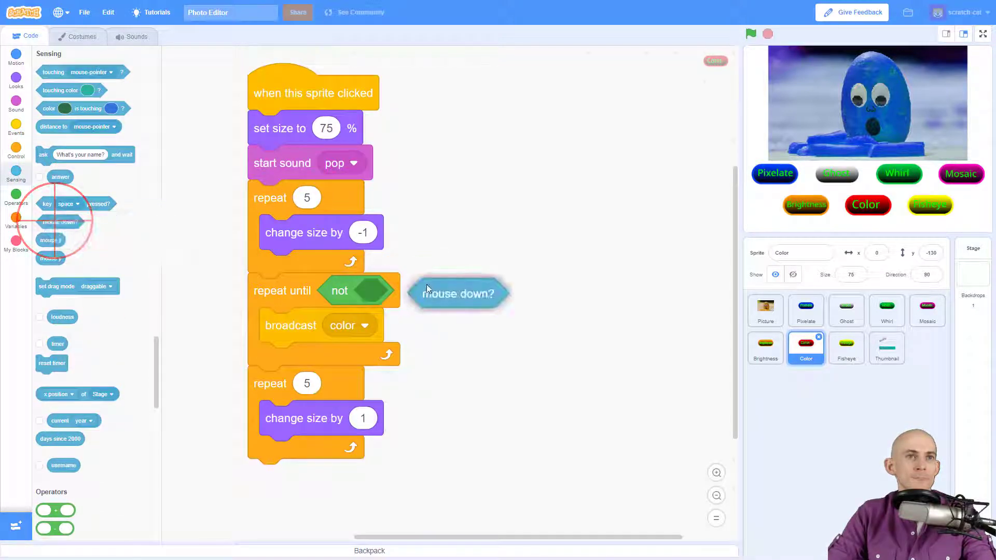
{"action": "left_click_drag", "start_coordinate": [459, 294], "coordinate": [401, 293]}
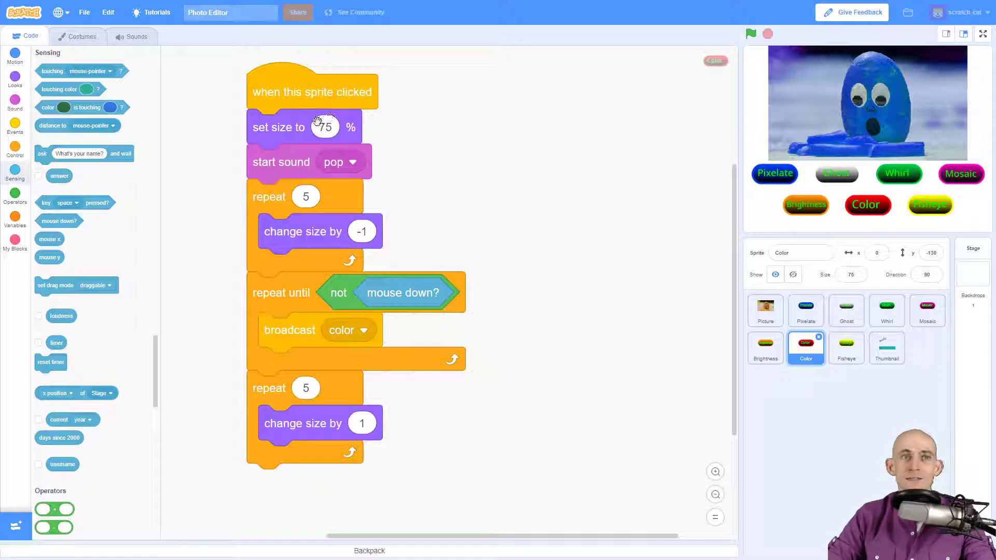
{"action": "mouse_move", "coordinate": [362, 153]}
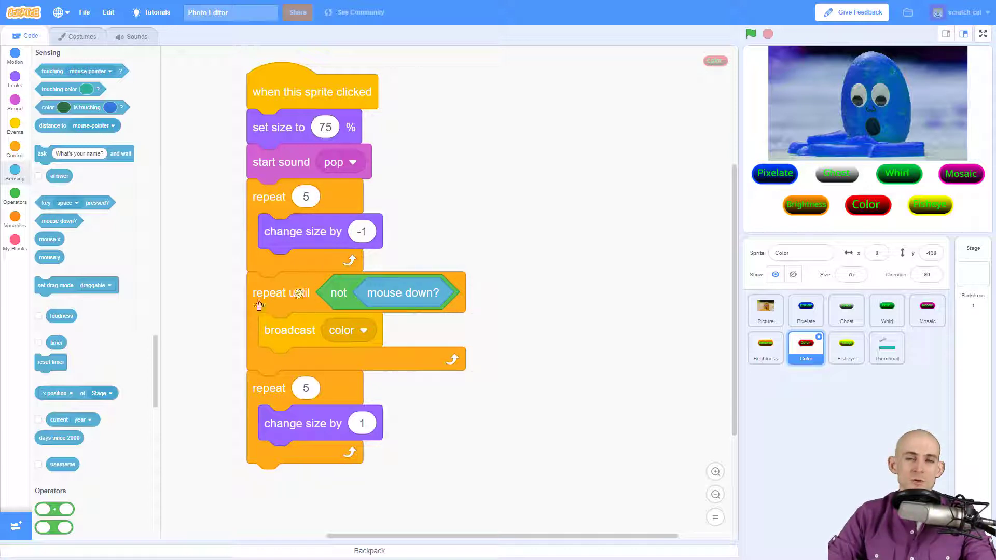
{"action": "mouse_move", "coordinate": [308, 336]}
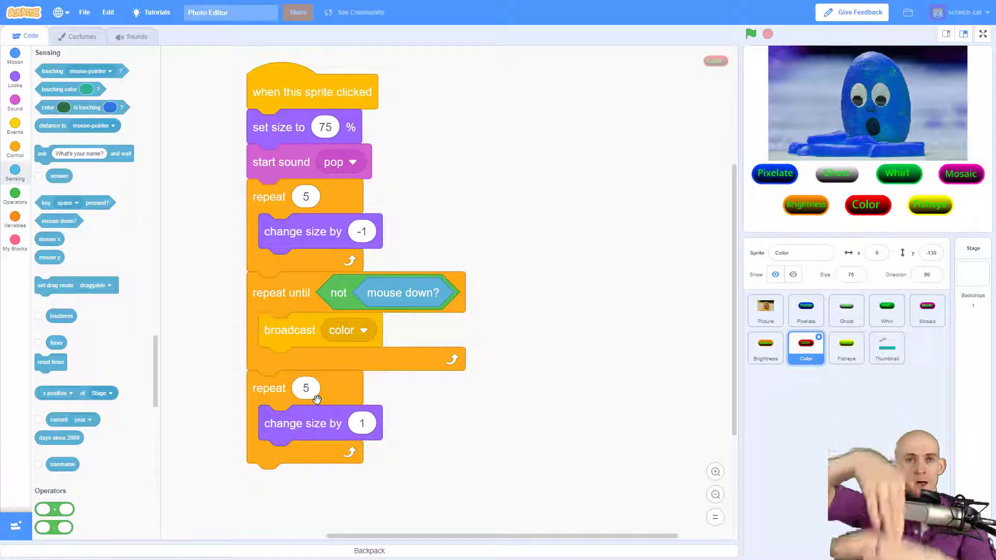
Hold Color full screen to cycle green, teal, blue, purple, then select the Whirl sprite.
{"action": "left_click", "coordinate": [981, 34]}
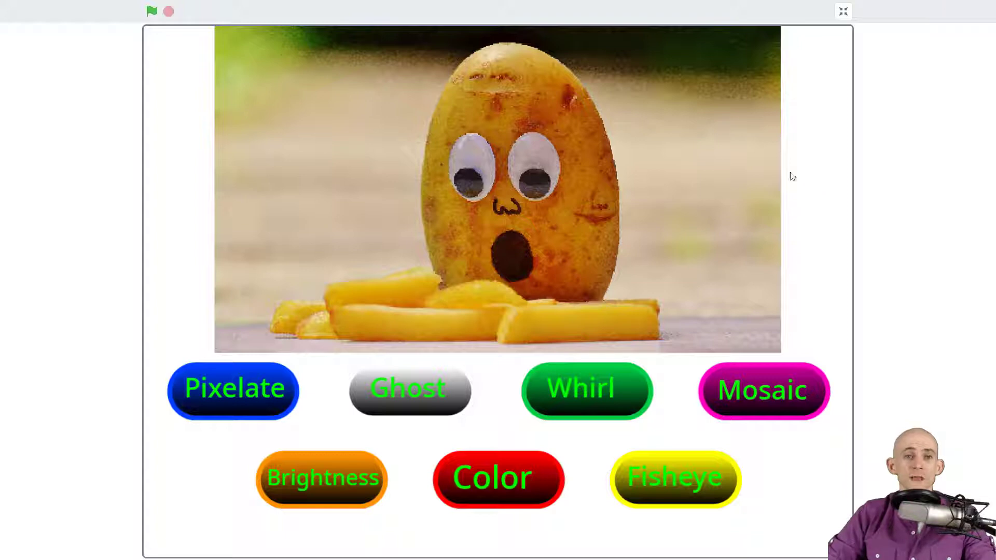
{"action": "left_click", "coordinate": [497, 477]}
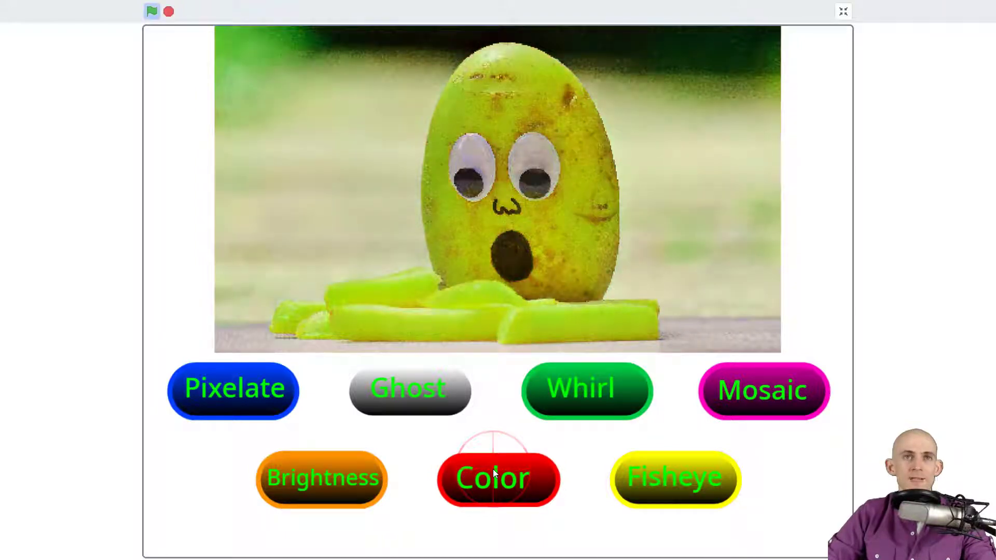
{"action": "left_click", "coordinate": [498, 477]}
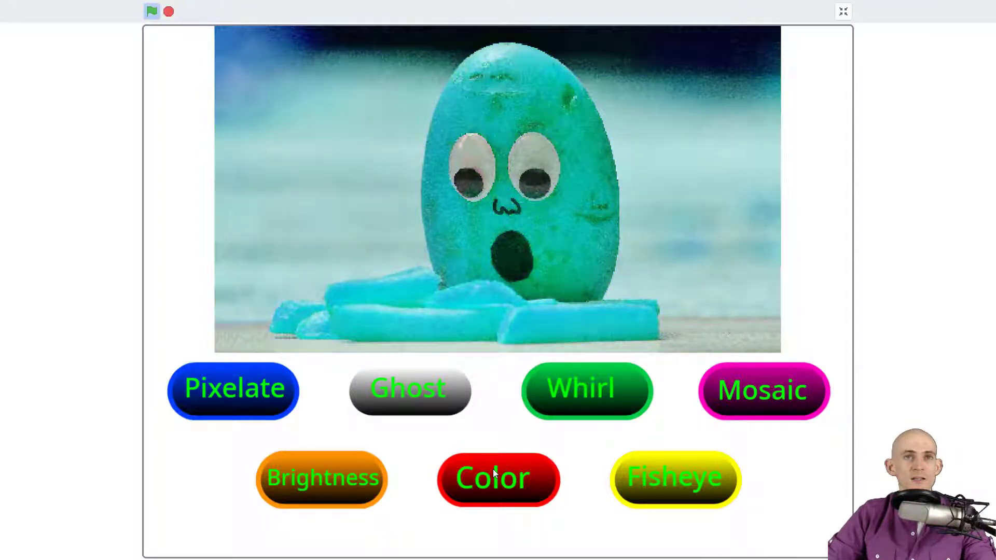
{"action": "left_click", "coordinate": [497, 478]}
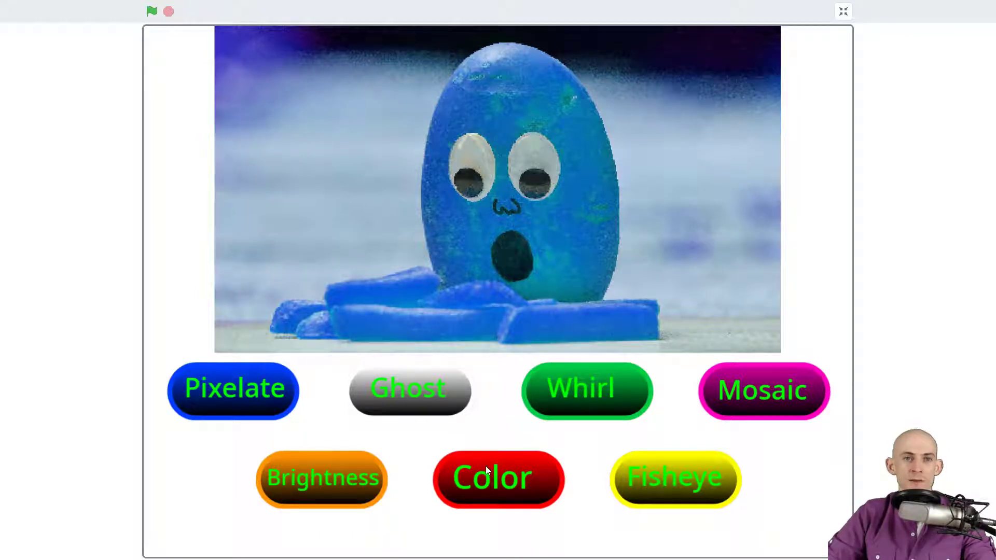
{"action": "left_click", "coordinate": [498, 479]}
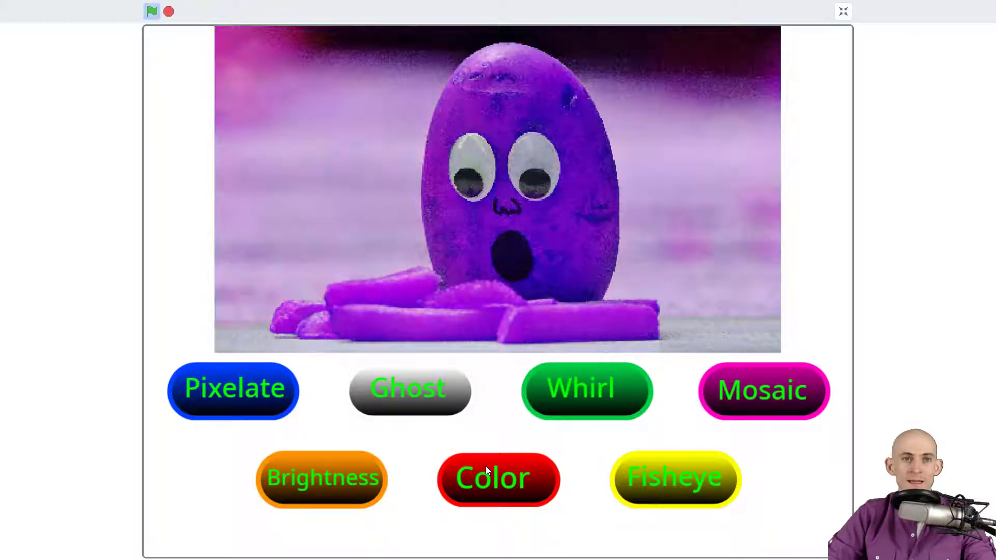
{"action": "left_click", "coordinate": [497, 478]}
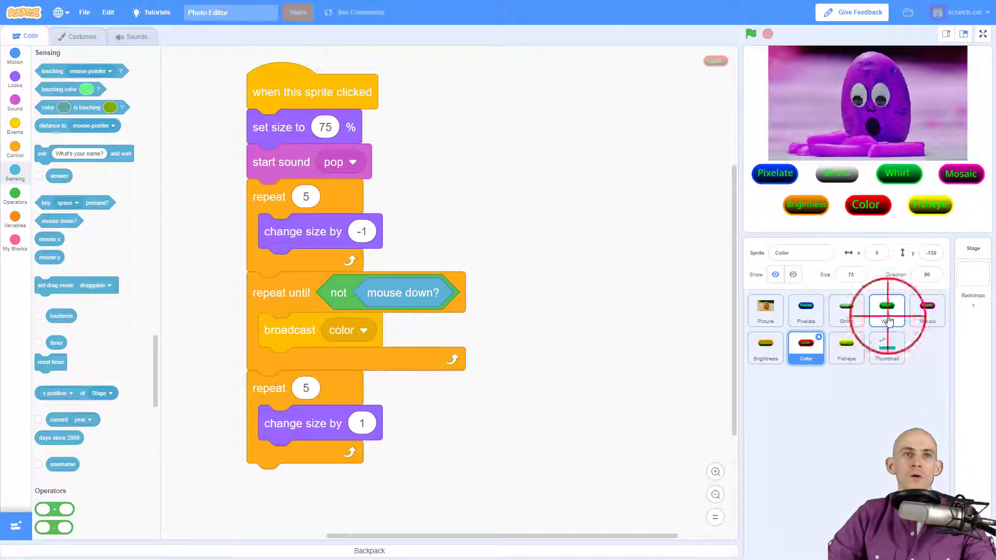
{"action": "left_click", "coordinate": [885, 310]}
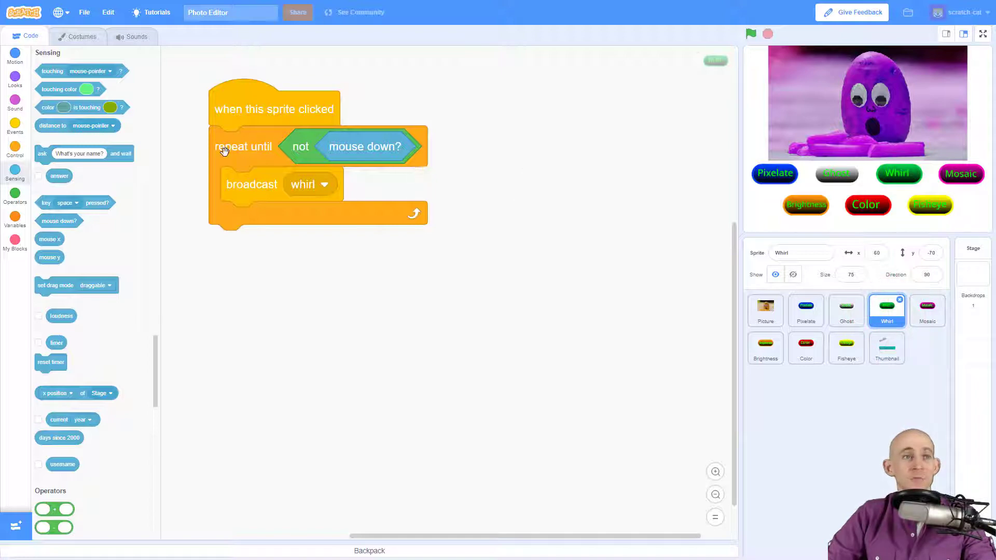